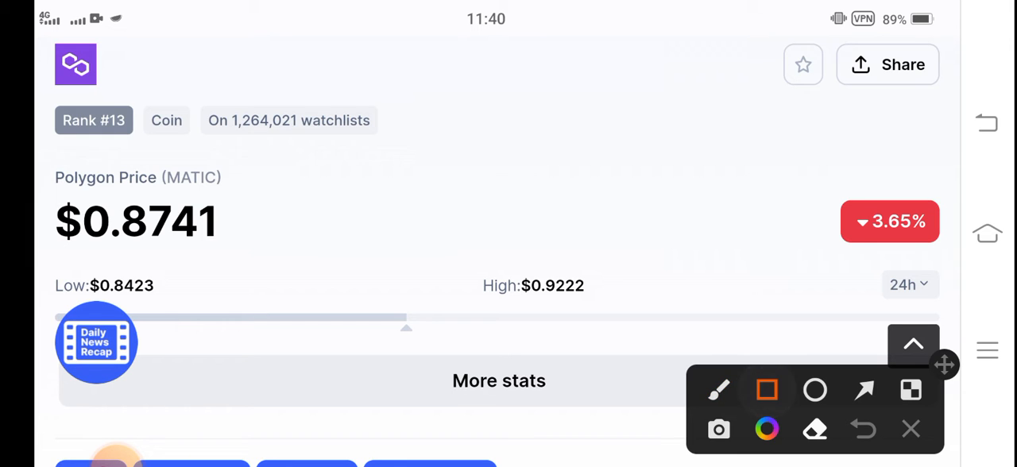
Step: Draw a red box around the $0.8741 Polygon price and an arrow at the 3.67% drop
left_click_drag(36, 155, 302, 282)
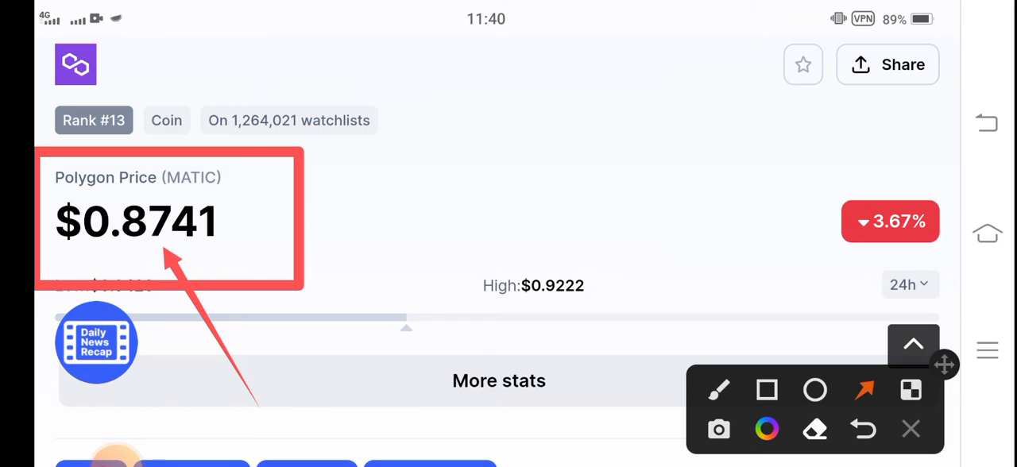
left_click_drag(683, 173, 810, 211)
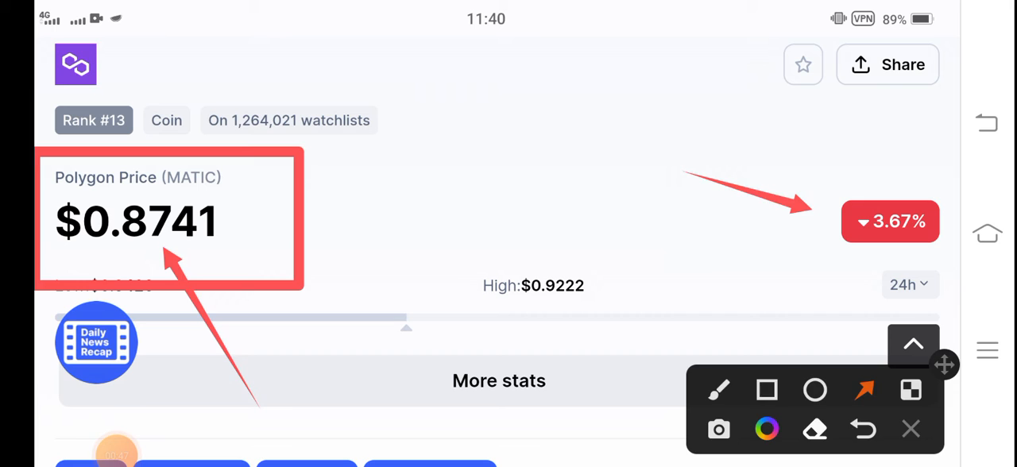
Step: Scroll past Live Polygon Chat and the MATIC to USD Converter to MATIC Price Statistics
scroll("down", 3)
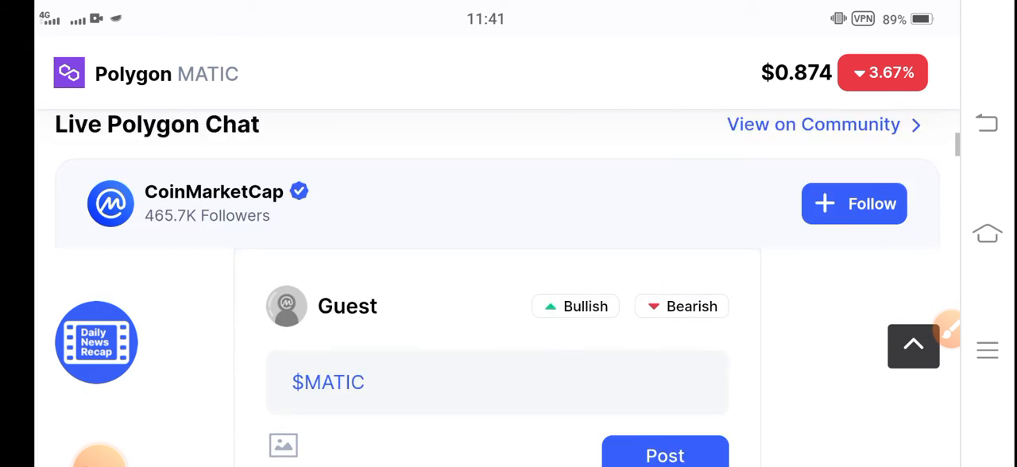
scroll("down", 3)
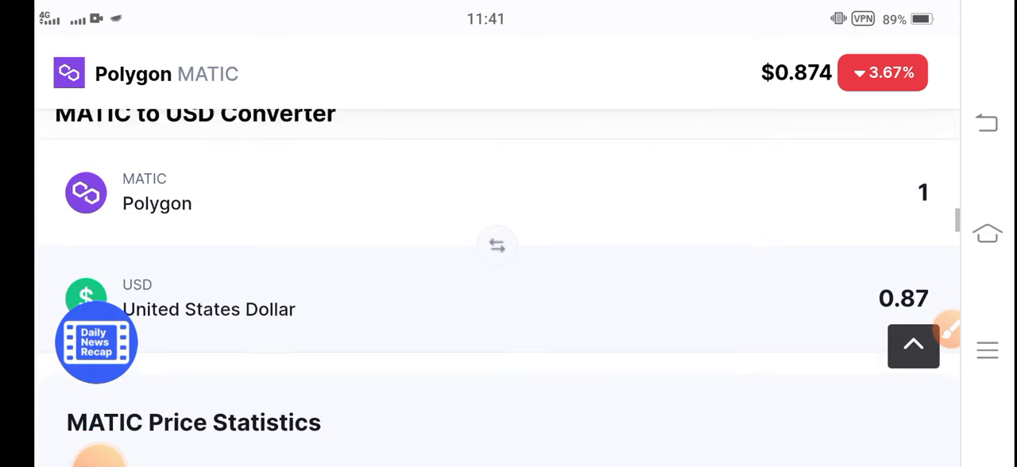
scroll("down", 3)
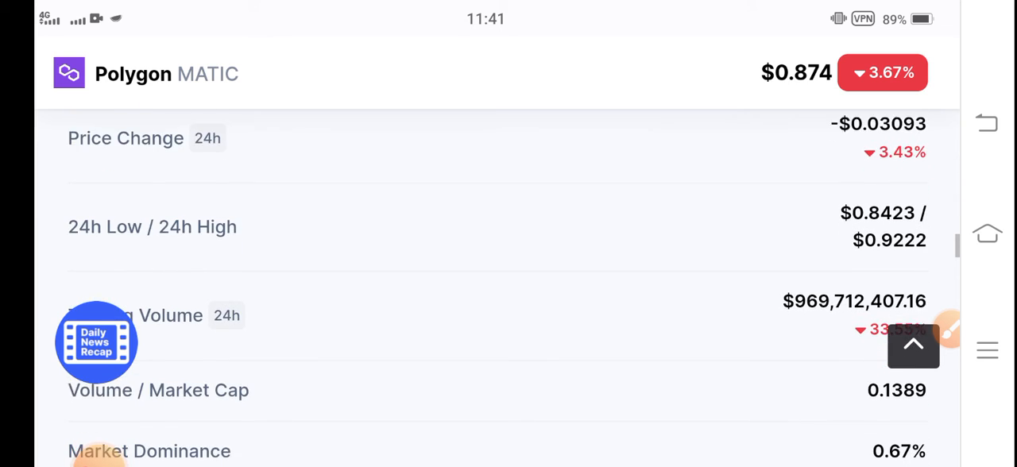
scroll("down", 3)
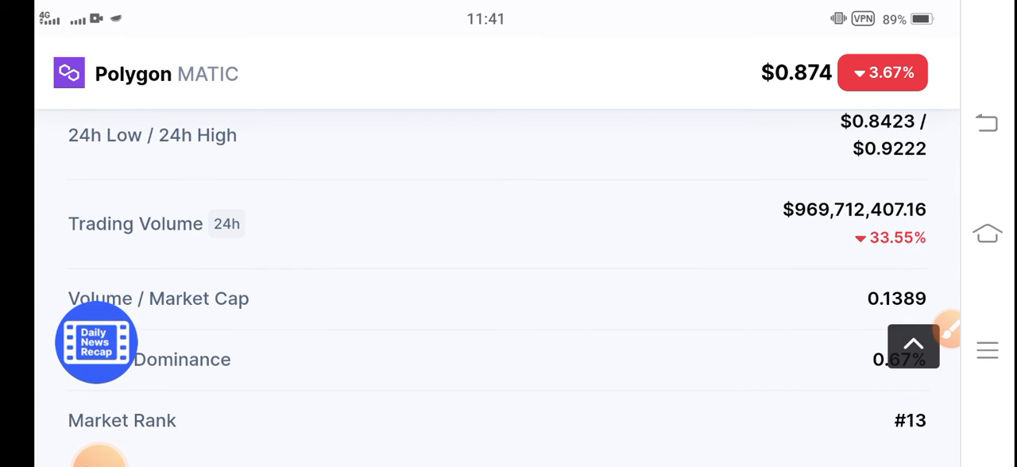